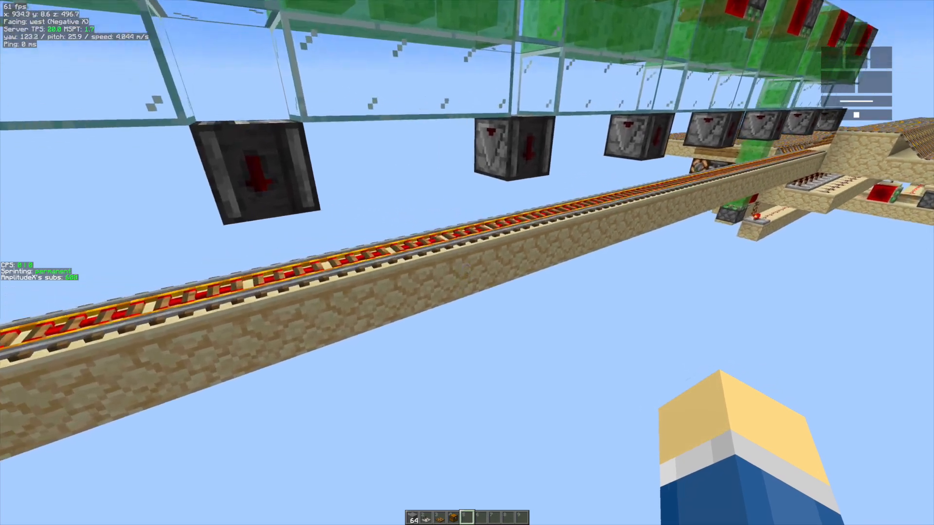
pyautogui.moveTo(467, 262)
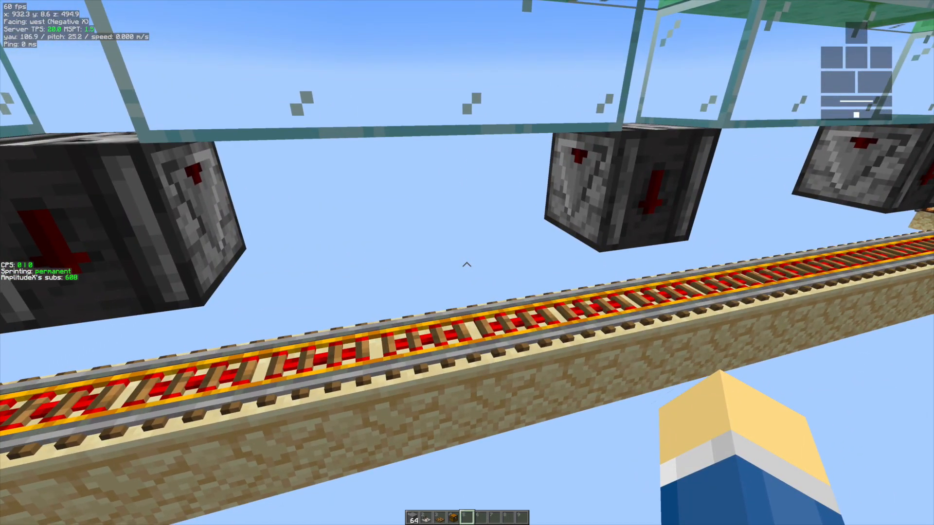
pyautogui.moveTo(466, 263)
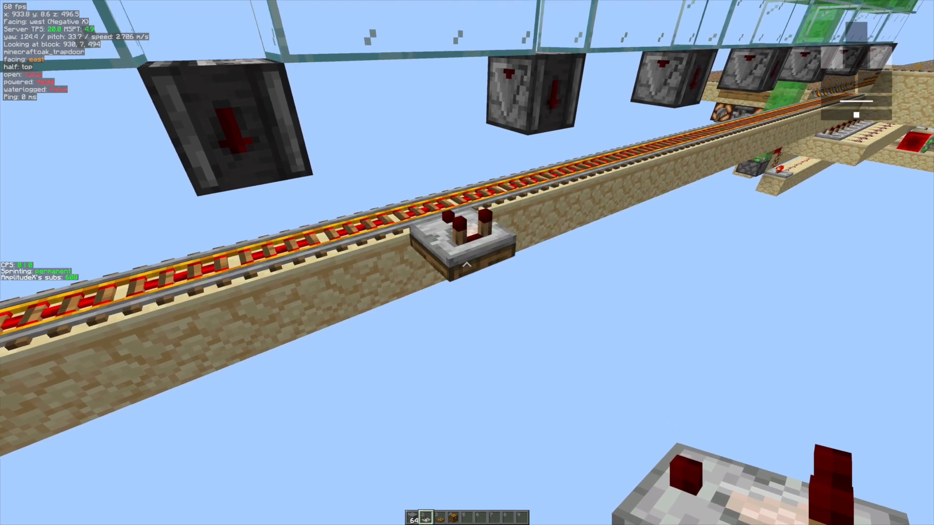
pyautogui.moveTo(467, 262)
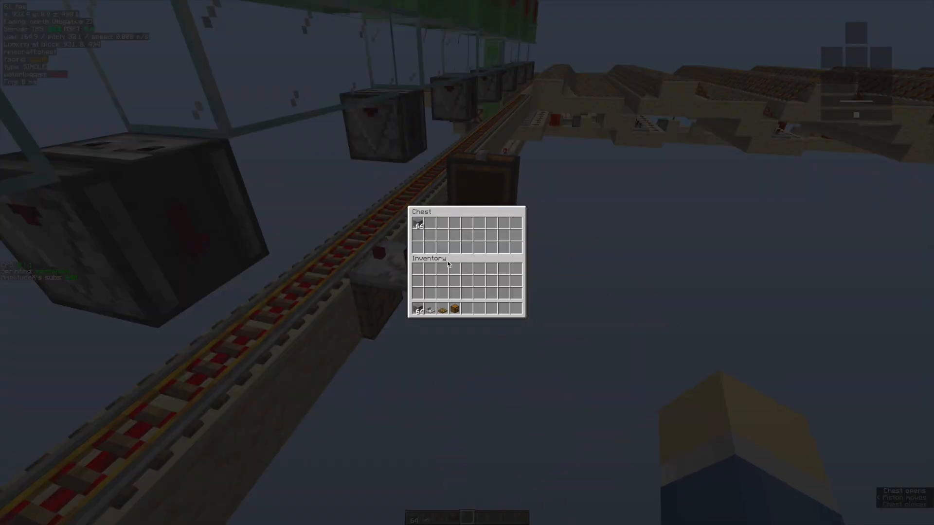
# Open the chest by the rail, compare its 64-stone stack with the hotbar's, then close it.
pyautogui.press('Escape')
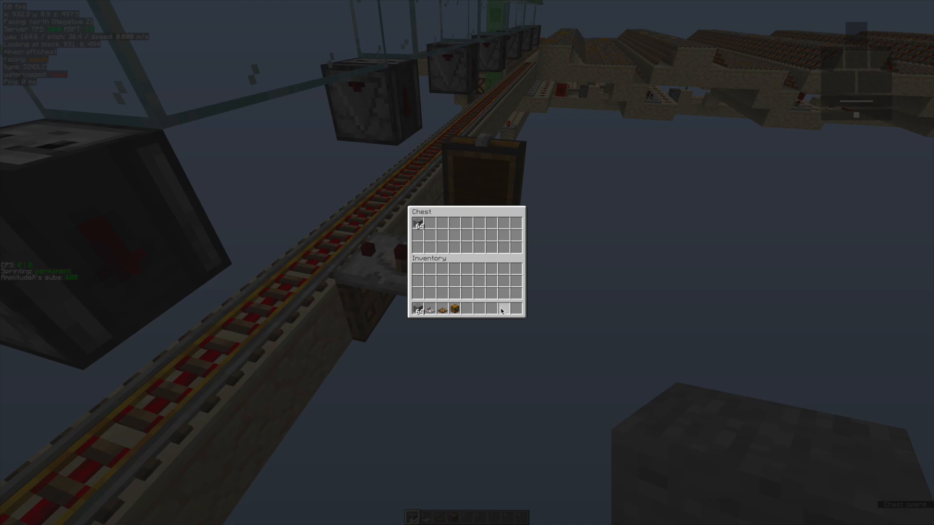
pyautogui.moveTo(421, 308)
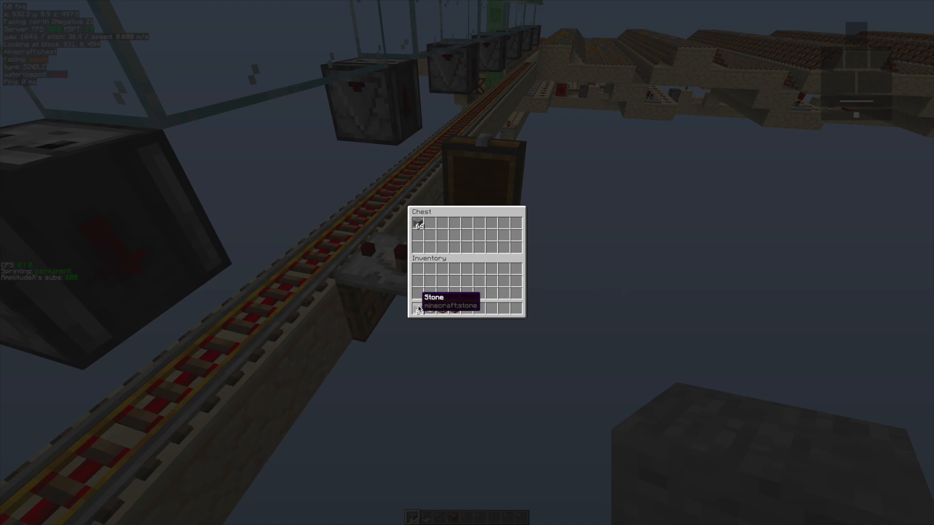
pyautogui.moveTo(429, 309)
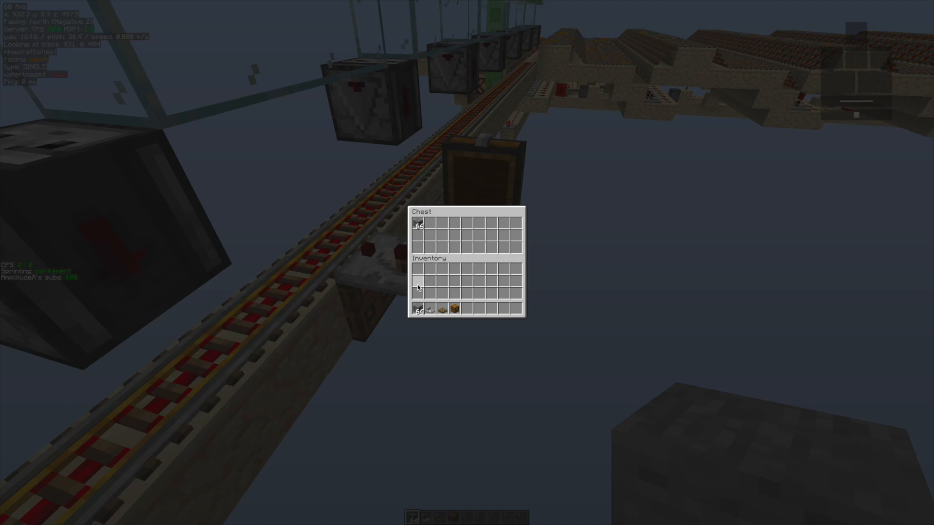
pyautogui.press('Escape')
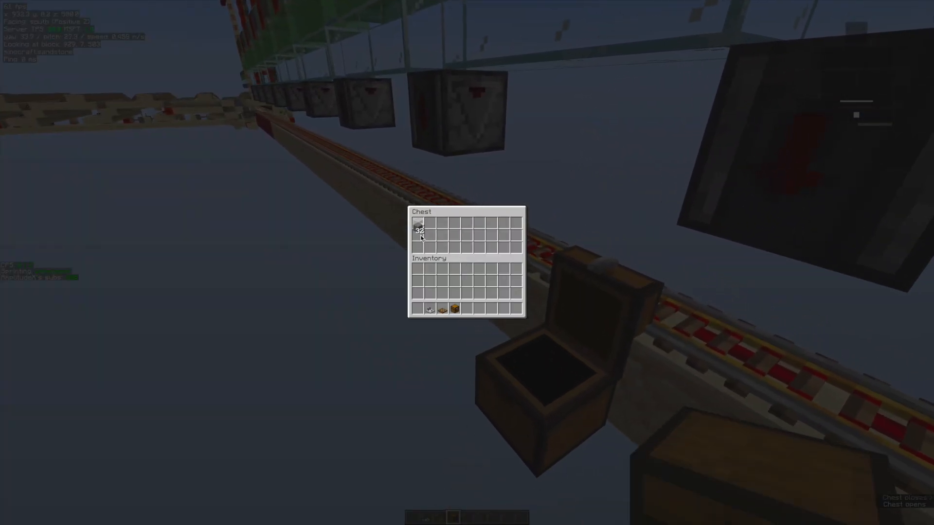
# Close the second chest holding the smaller stone stack and return to the rail line.
pyautogui.press('Escape')
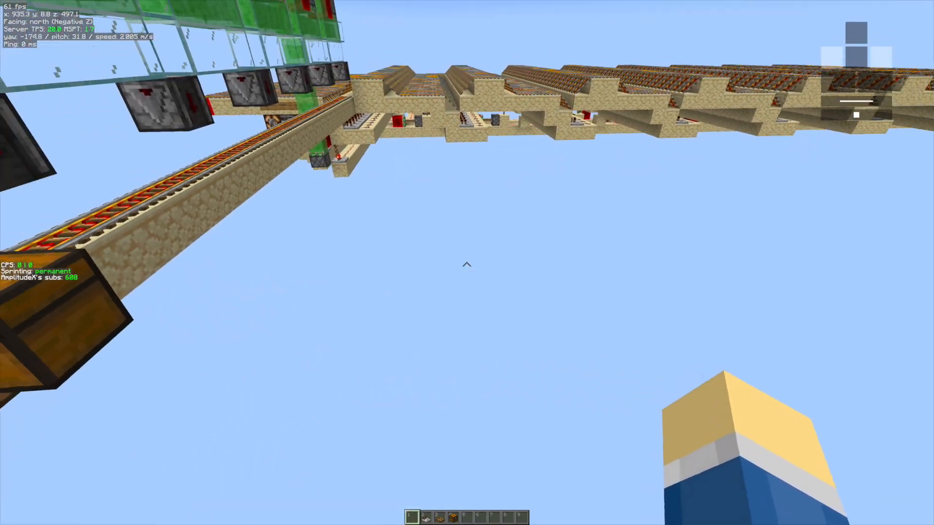
pyautogui.moveTo(467, 264)
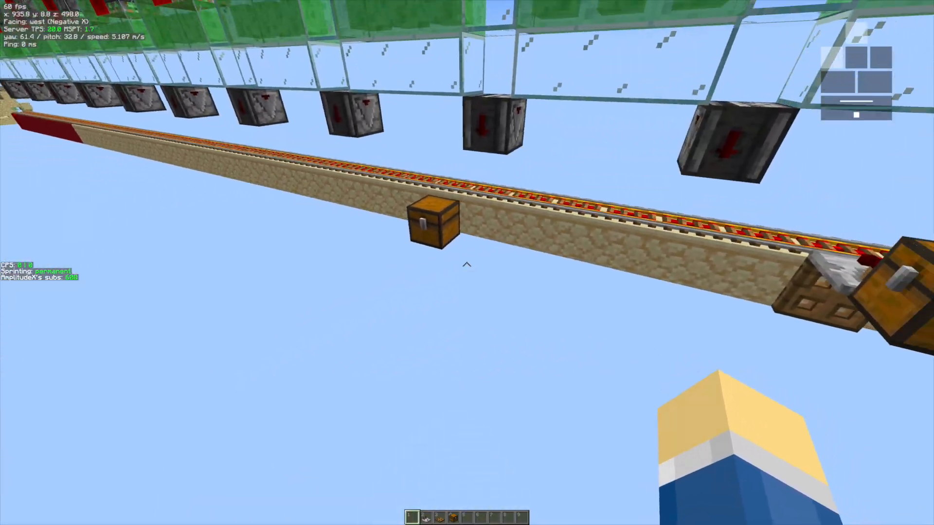
pyautogui.moveTo(467, 264)
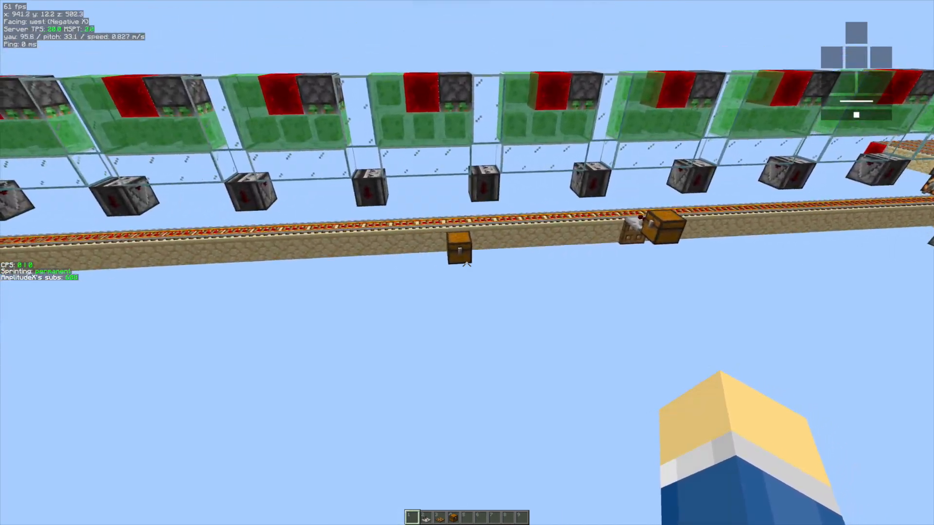
pyautogui.moveTo(466, 263)
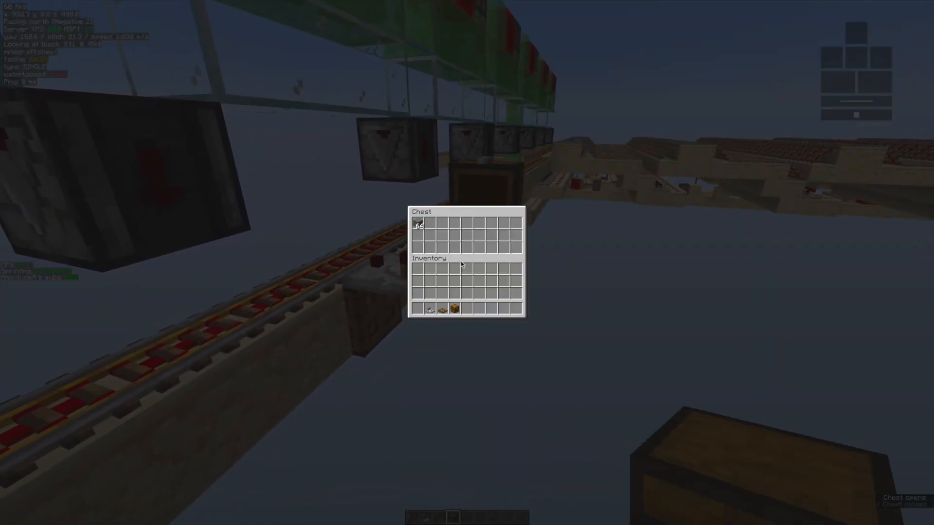
pyautogui.press('Escape')
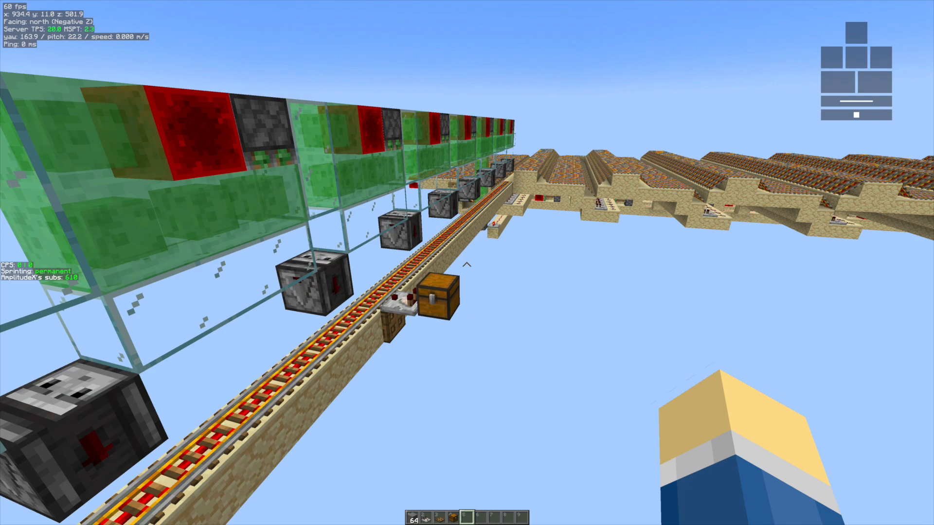
pyautogui.press('alt+tab')
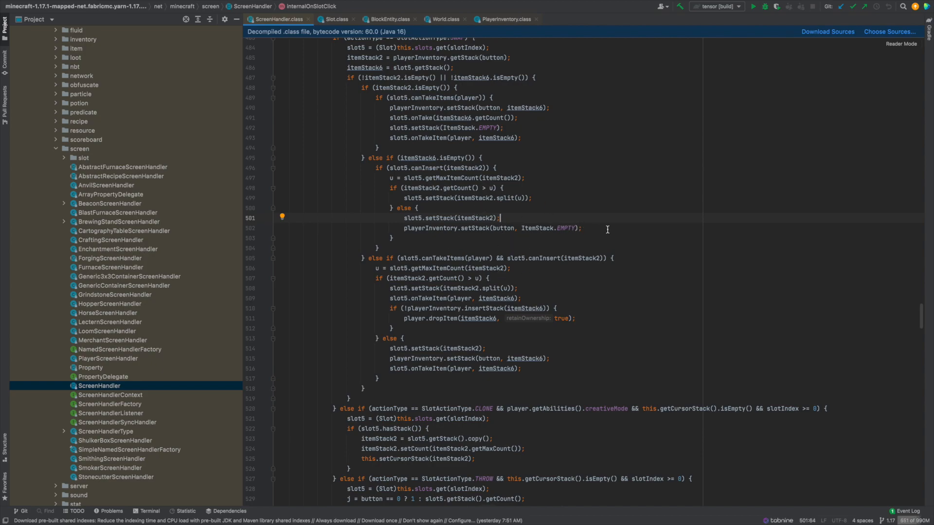
pyautogui.moveTo(921, 317)
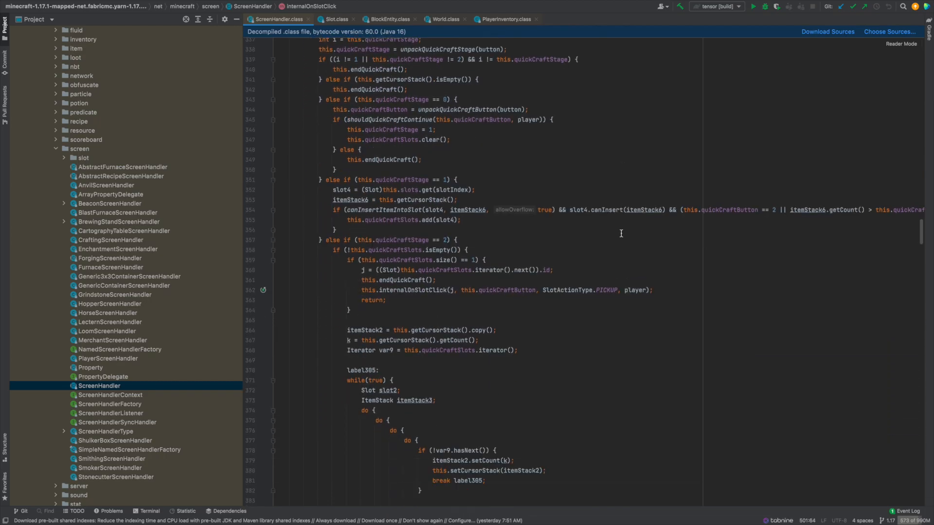
pyautogui.scroll(-3)
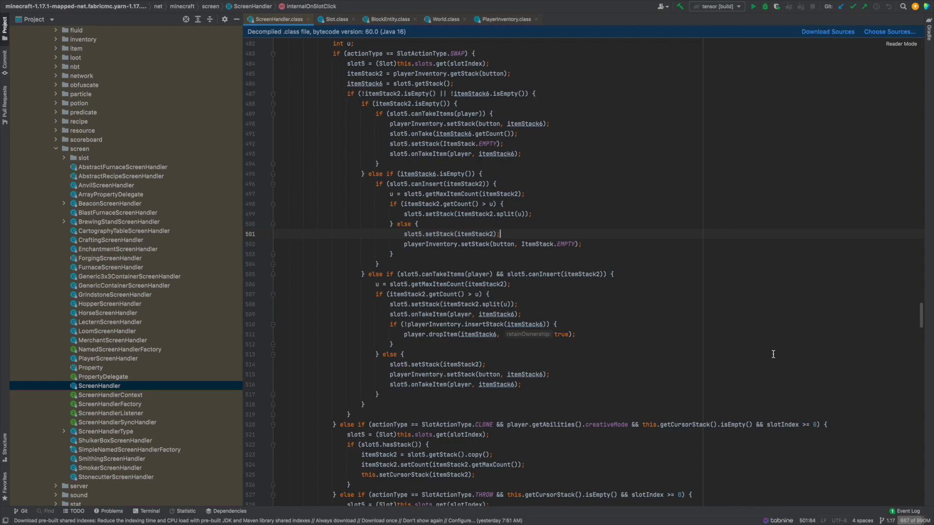
pyautogui.moveTo(730, 314)
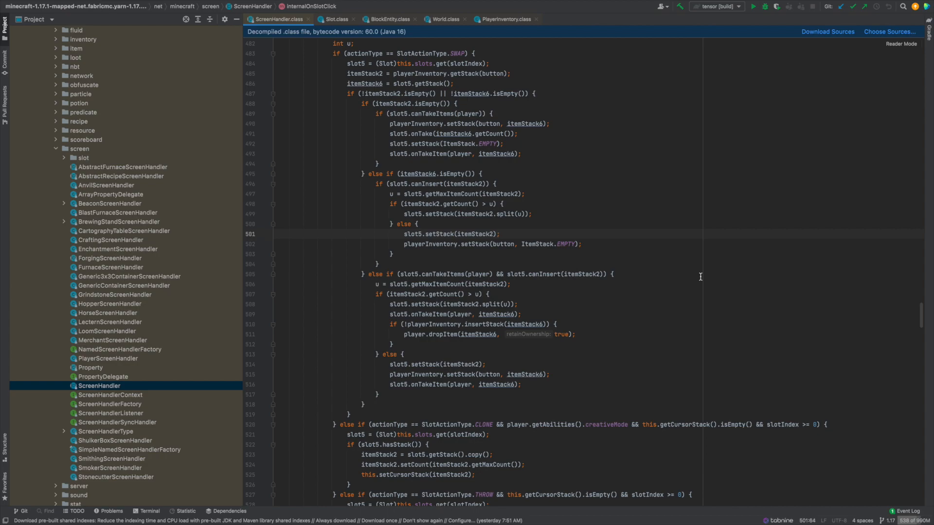
pyautogui.click(500, 234)
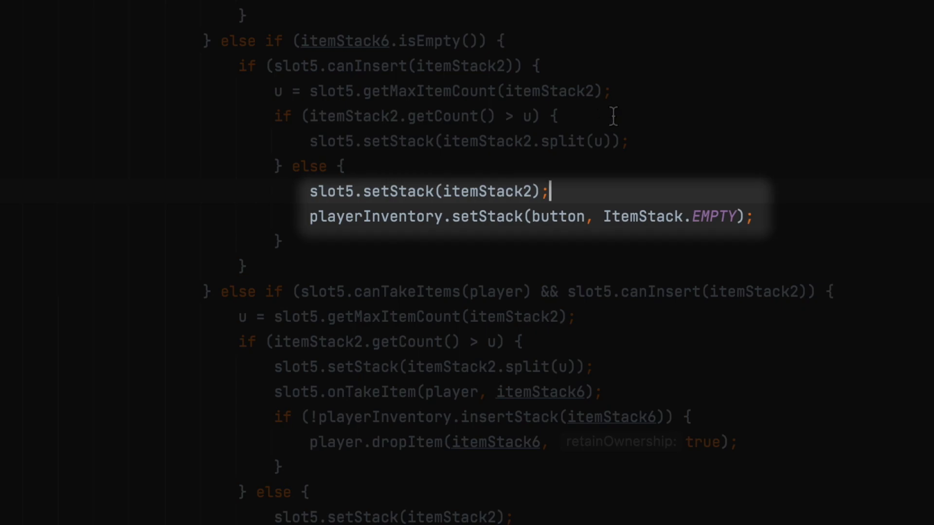
pyautogui.moveTo(646, 104)
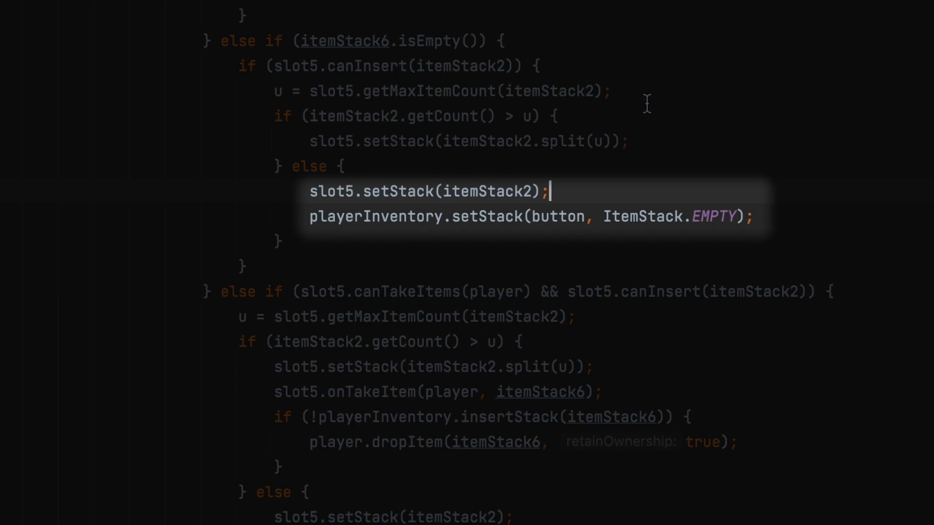
pyautogui.moveTo(684, 88)
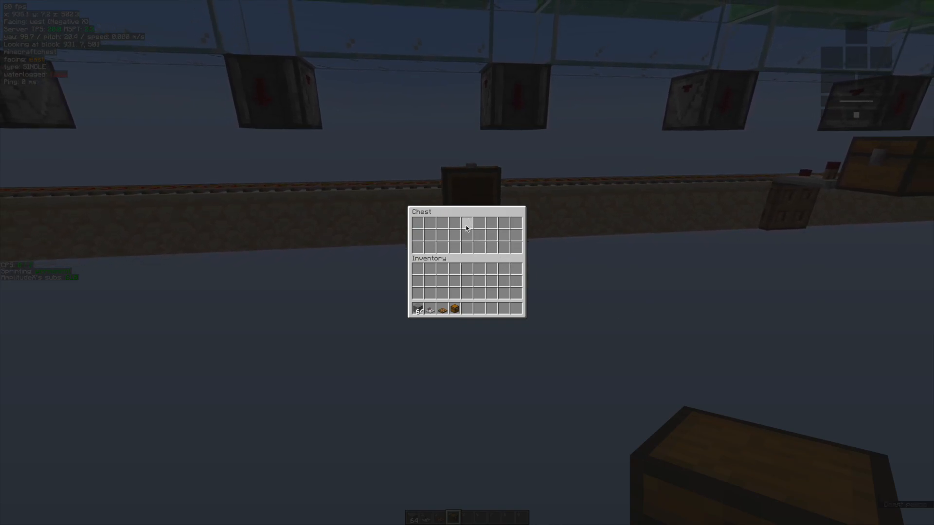
pyautogui.moveTo(453, 224)
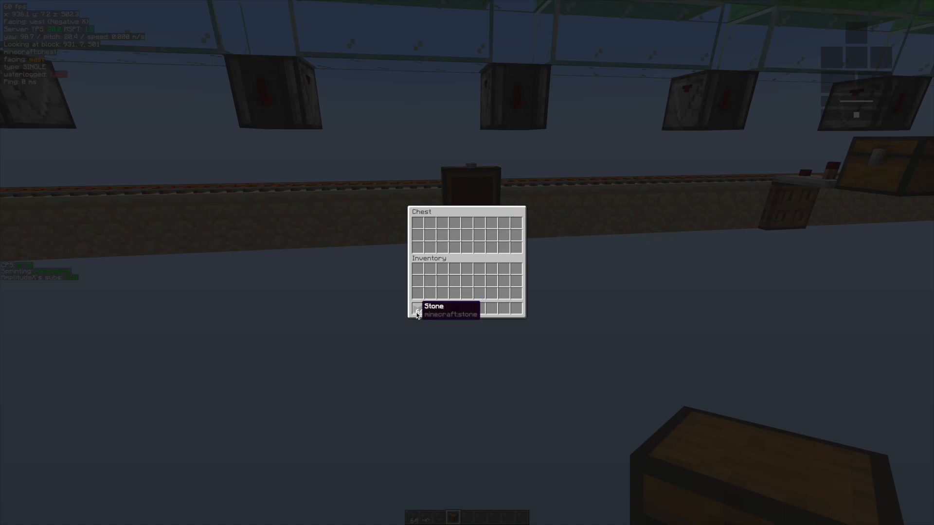
# Swap the hotbar stone stack into an empty slot in the chest's top row.
pyautogui.click(416, 310)
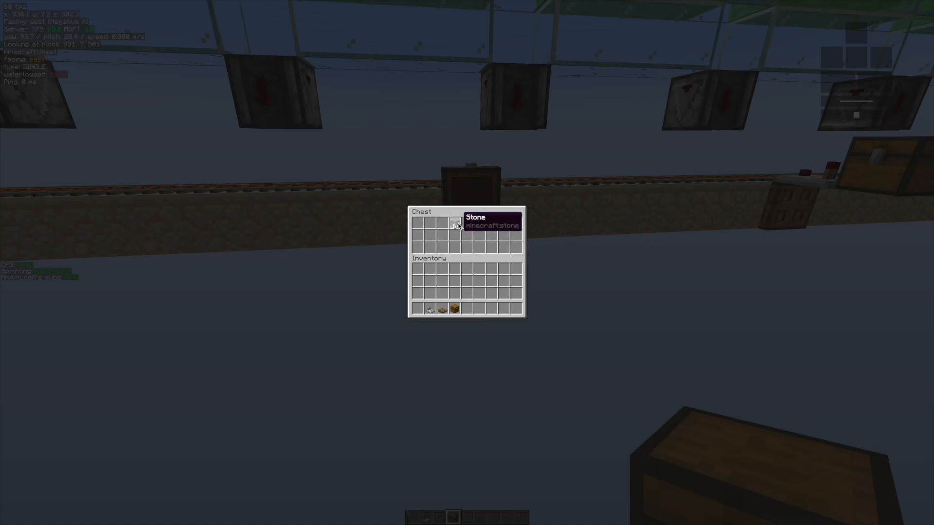
pyautogui.click(454, 226)
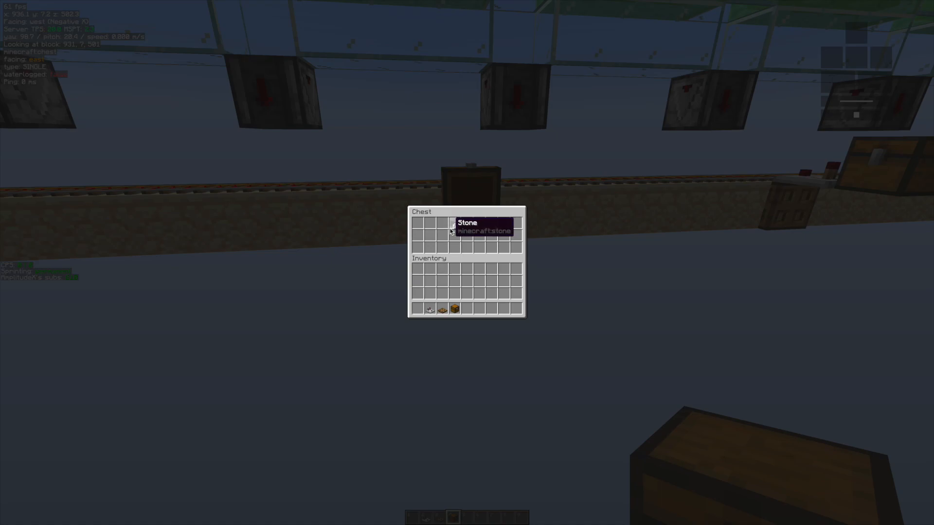
pyautogui.click(454, 224)
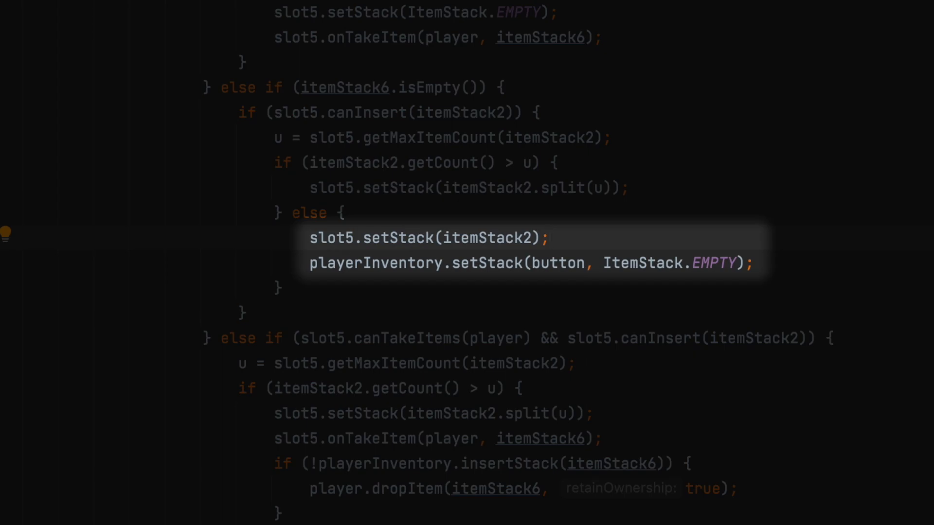
# Follow setStack from ScreenHandler.class into the decompiled Slot.class.
pyautogui.click(552, 237)
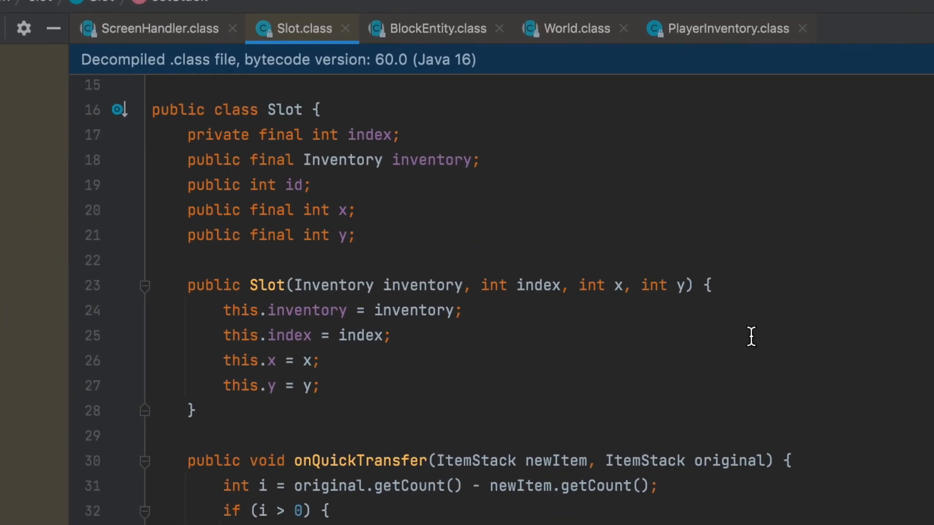
# Trace Slot's setStack through markDirty into BlockEntity's static markDirty(World, BlockPos, BlockState).
pyautogui.scroll(-3)
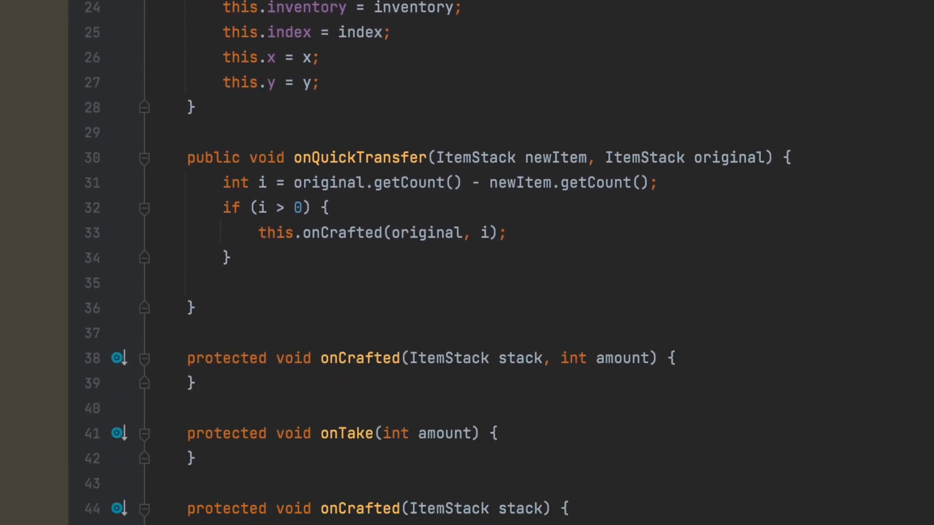
pyautogui.scroll(-3)
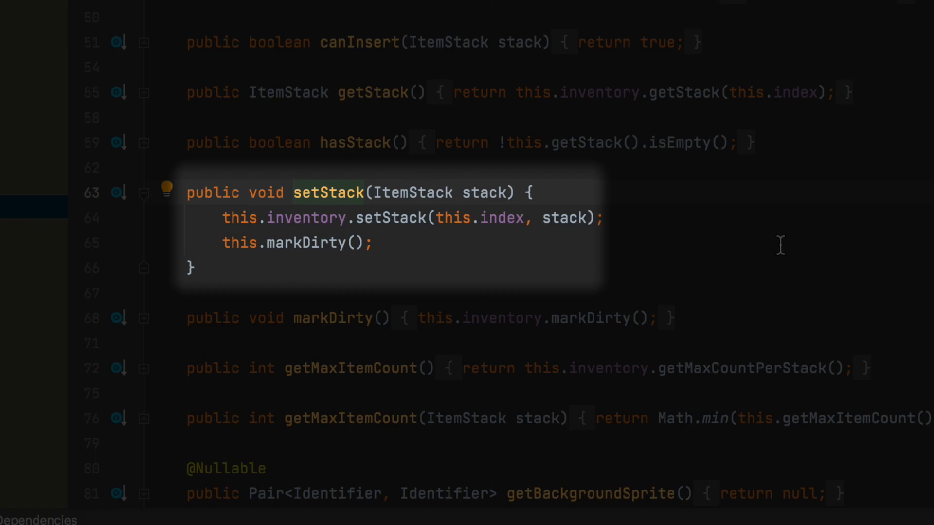
pyautogui.moveTo(884, 266)
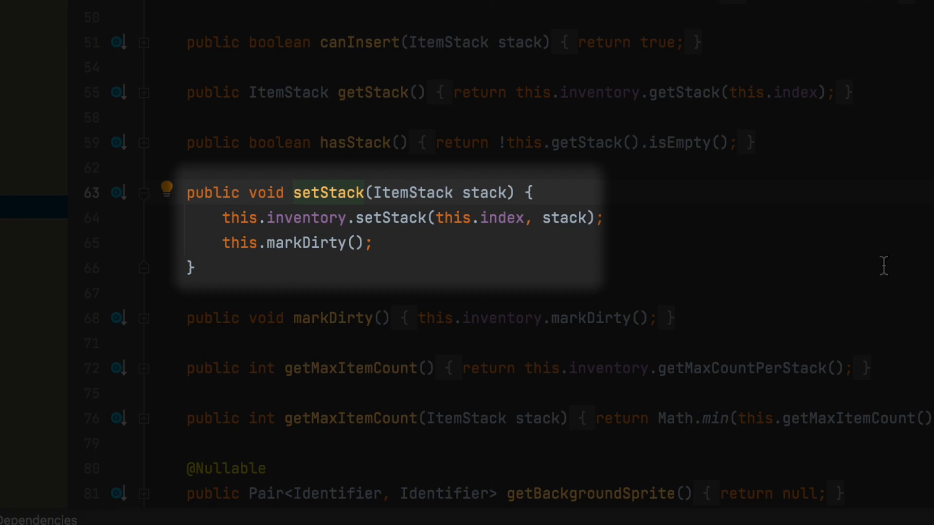
pyautogui.click(291, 193)
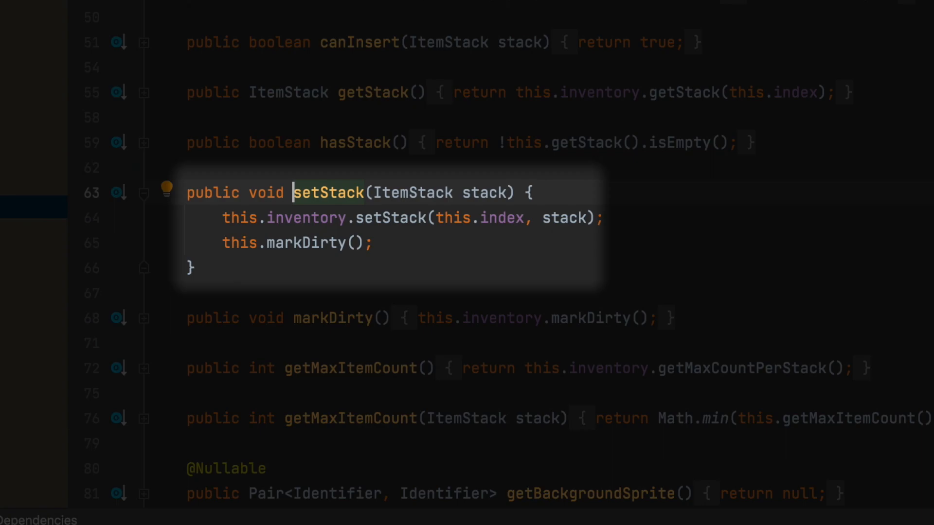
pyautogui.moveTo(923, 259)
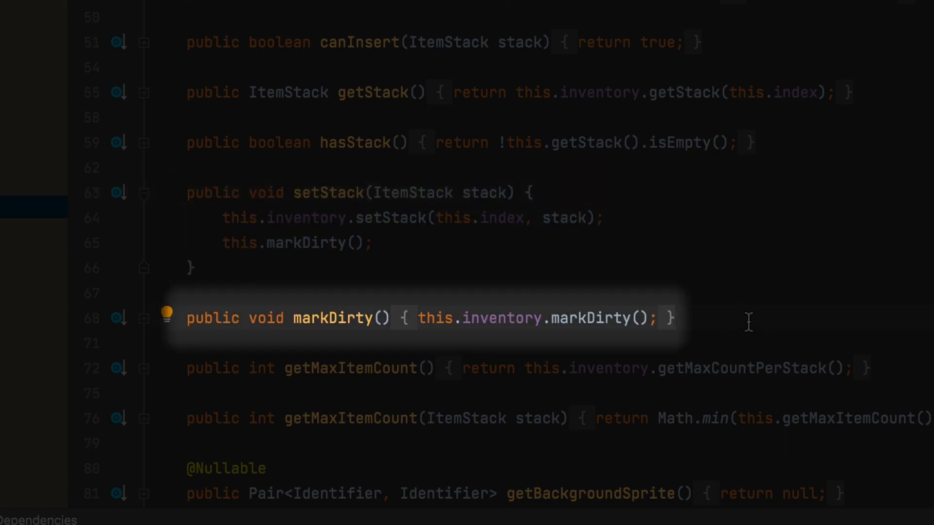
pyautogui.moveTo(724, 317)
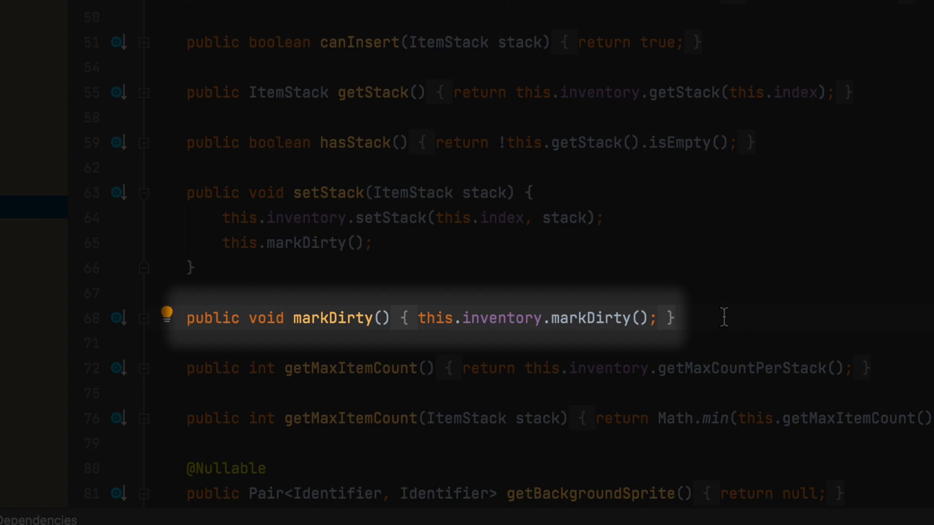
pyautogui.moveTo(749, 323)
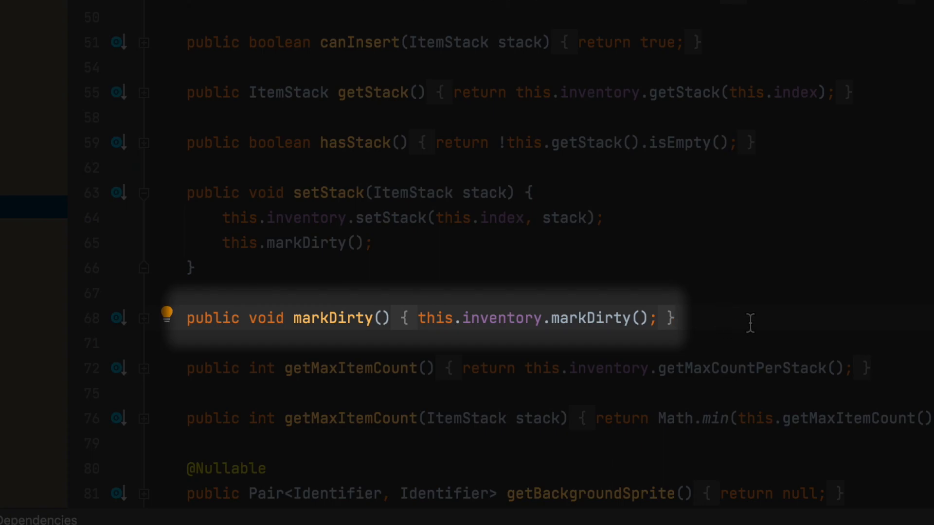
pyautogui.moveTo(773, 275)
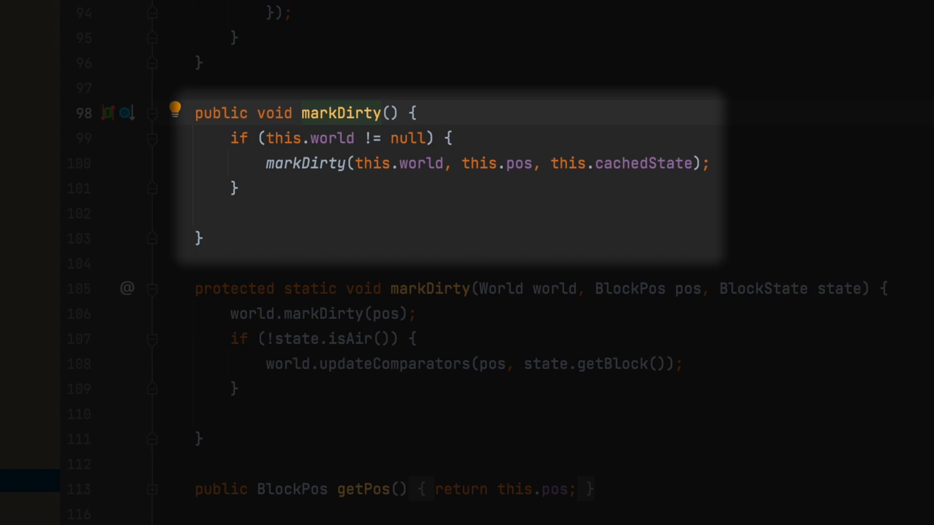
pyautogui.click(303, 112)
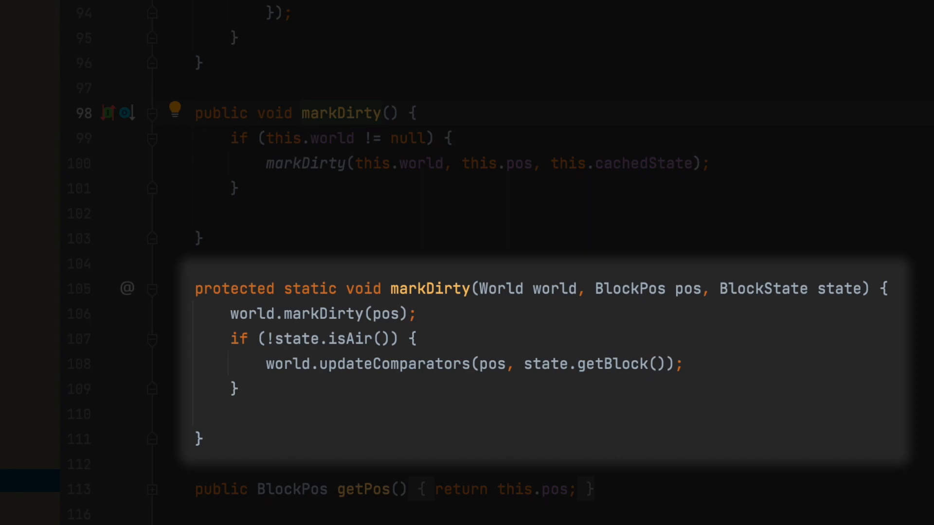
pyautogui.click(304, 113)
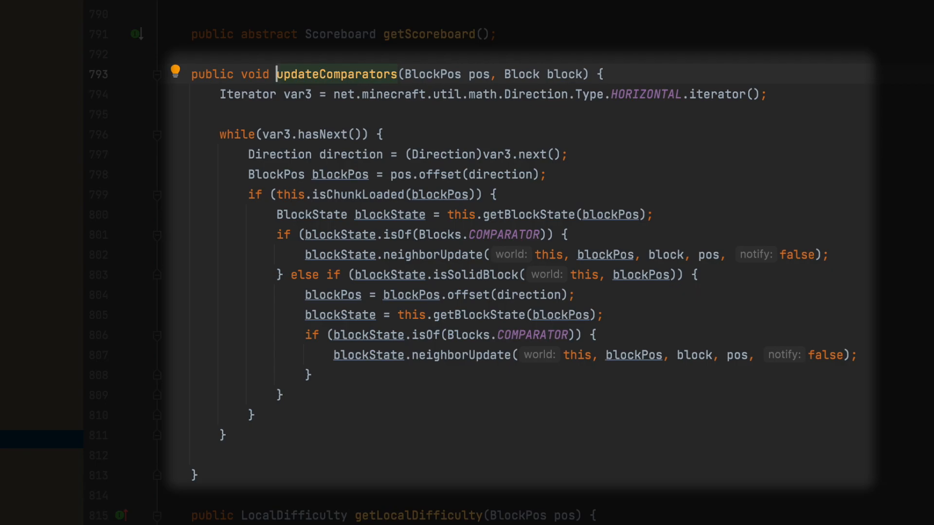
pyautogui.moveTo(919, 295)
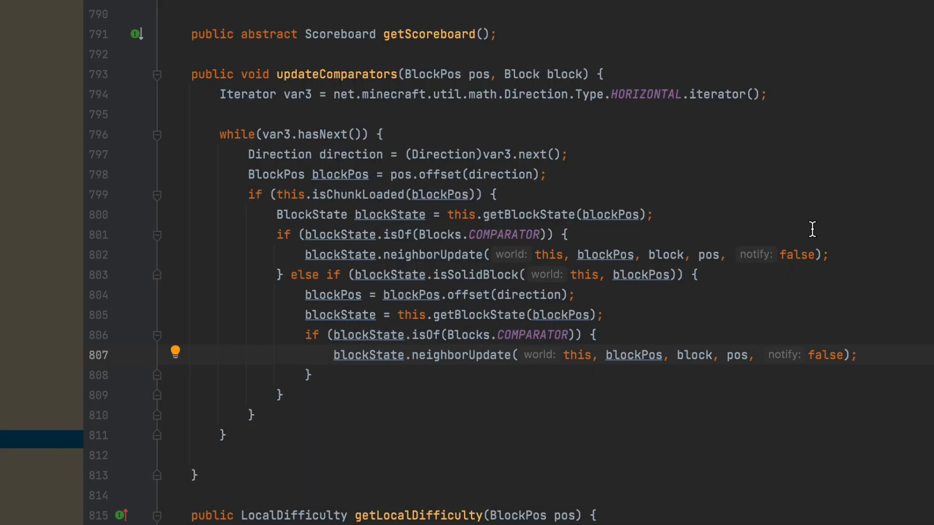
pyautogui.moveTo(909, 340)
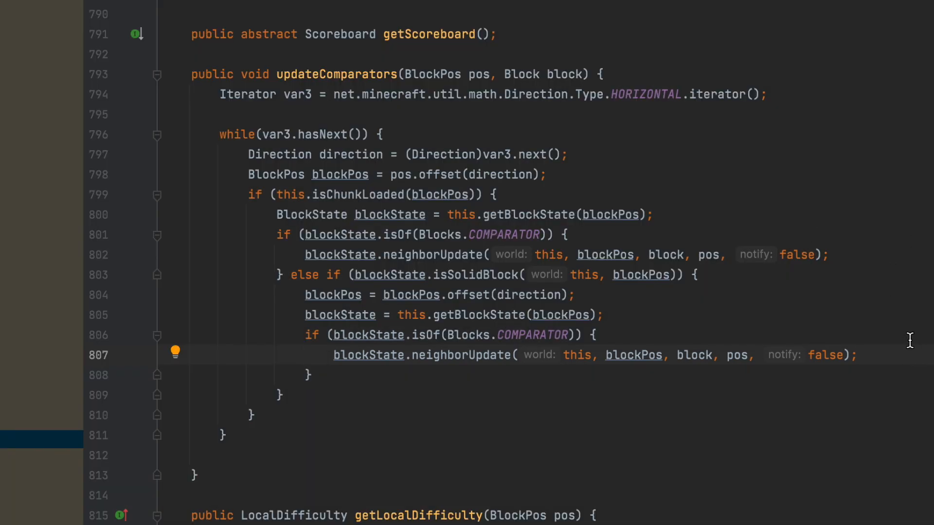
# Follow updateComparators from BlockEntity.class to its implementation in World.class.
pyautogui.click(856, 355)
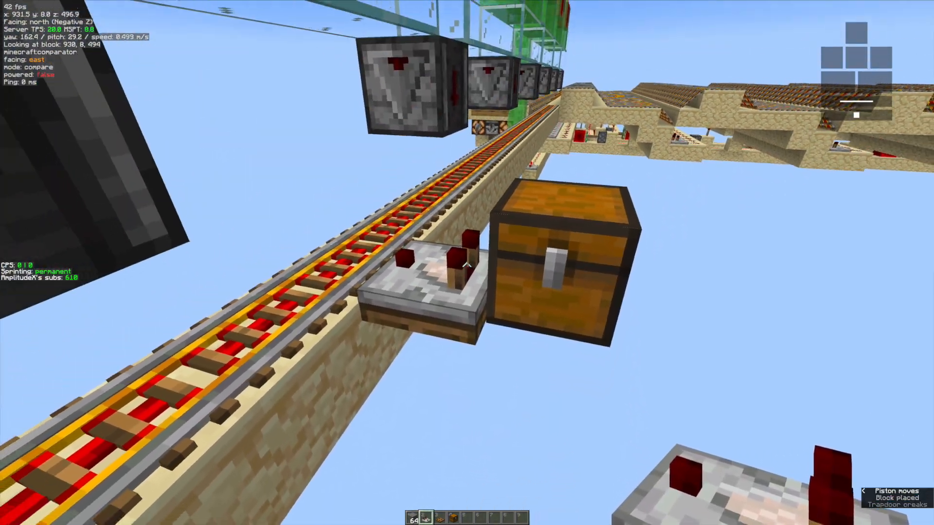
pyautogui.moveTo(467, 262)
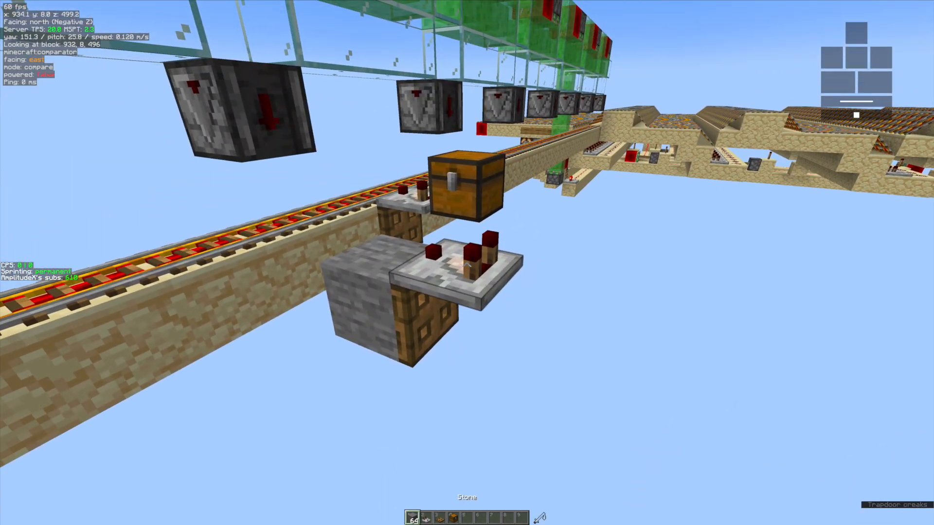
# Place a stone block beside the comparator under the chest on the rail line.
pyautogui.click(467, 265)
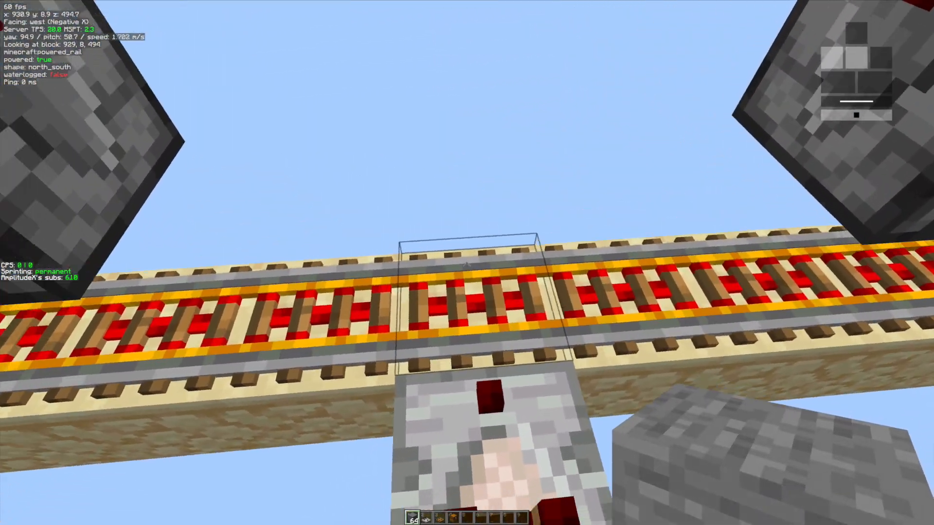
pyautogui.moveTo(467, 262)
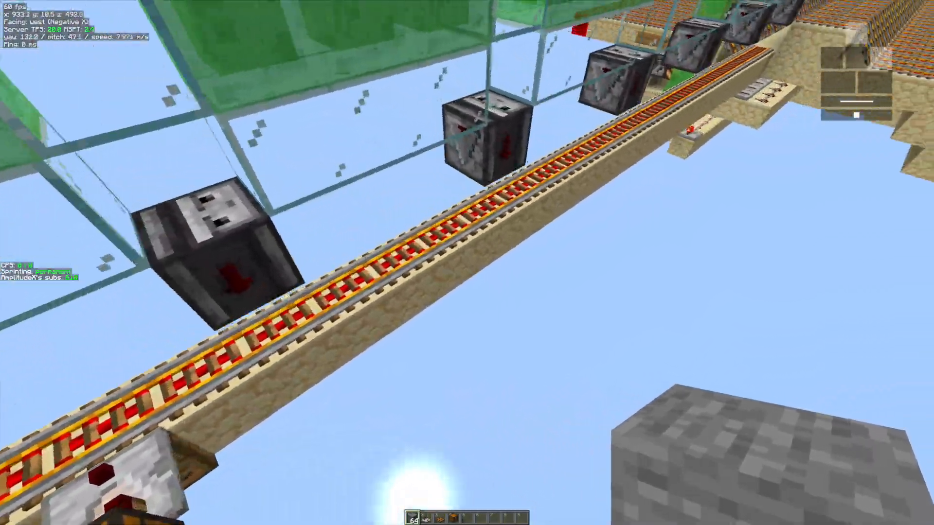
pyautogui.moveTo(467, 263)
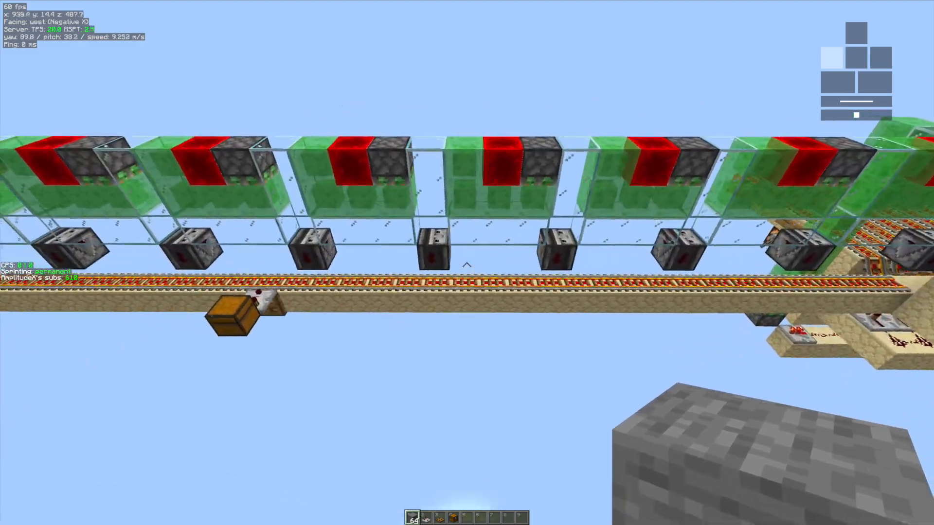
pyautogui.moveTo(467, 262)
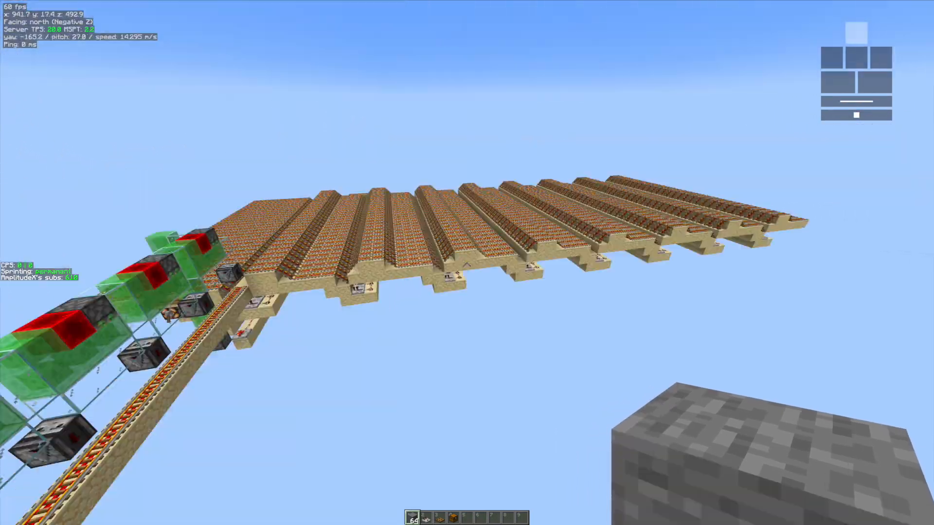
pyautogui.moveTo(466, 263)
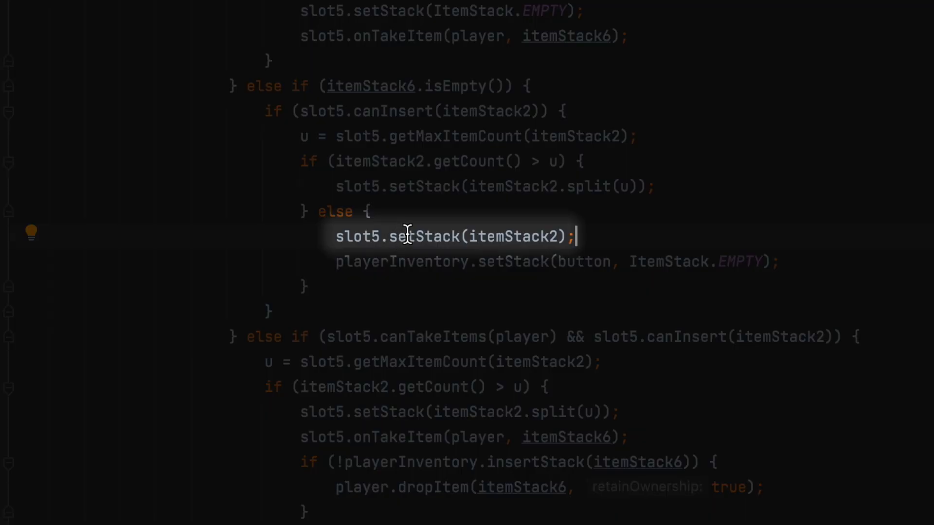
pyautogui.moveTo(689, 224)
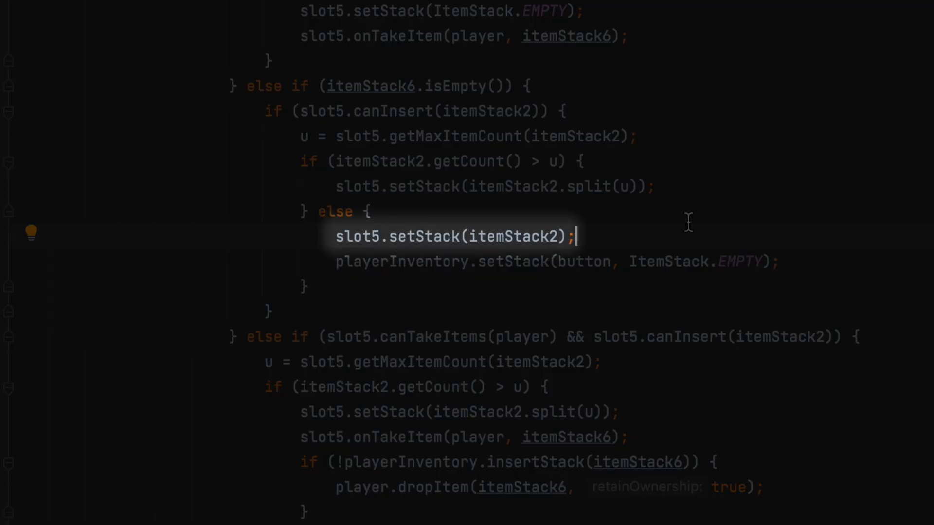
pyautogui.moveTo(884, 235)
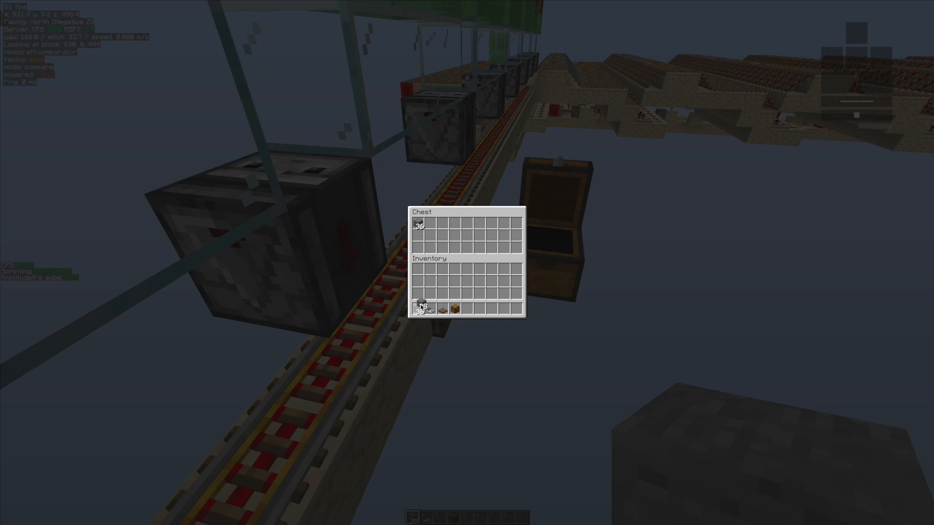
# Inspect the chest's stack of 36 against the entangled hotbar stack, then close it.
pyautogui.press('Escape')
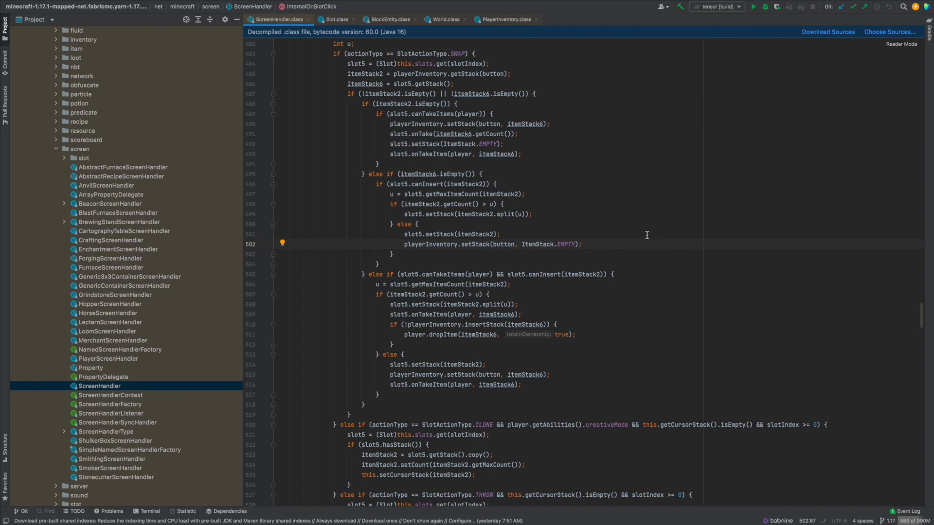
pyautogui.click(336, 19)
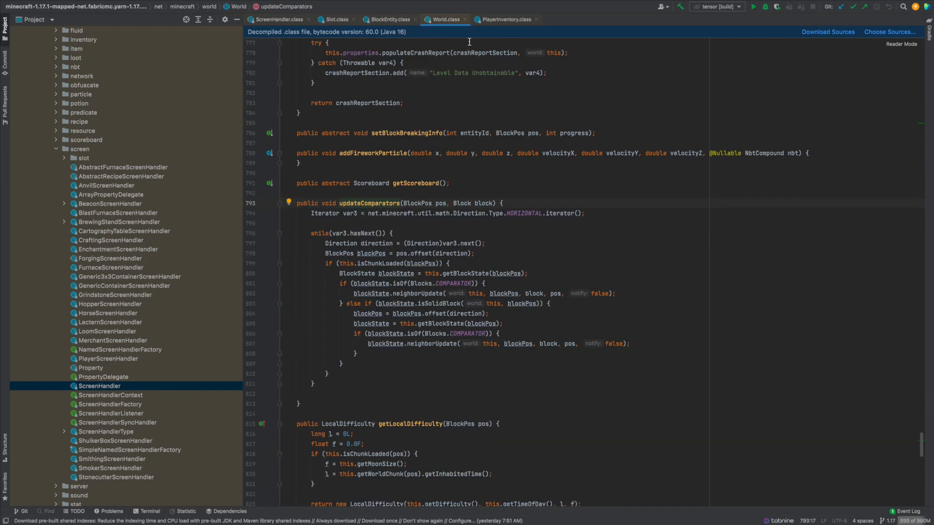
pyautogui.moveTo(460, 78)
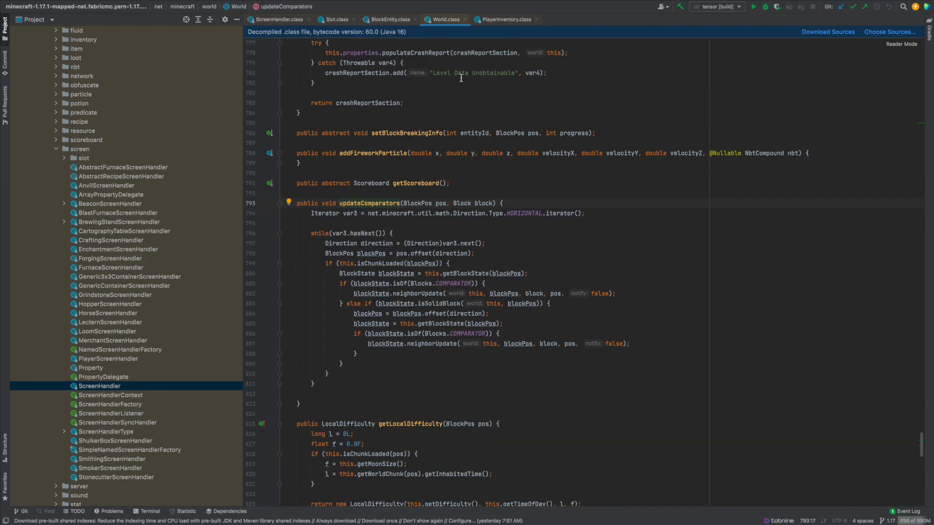
pyautogui.moveTo(517, 117)
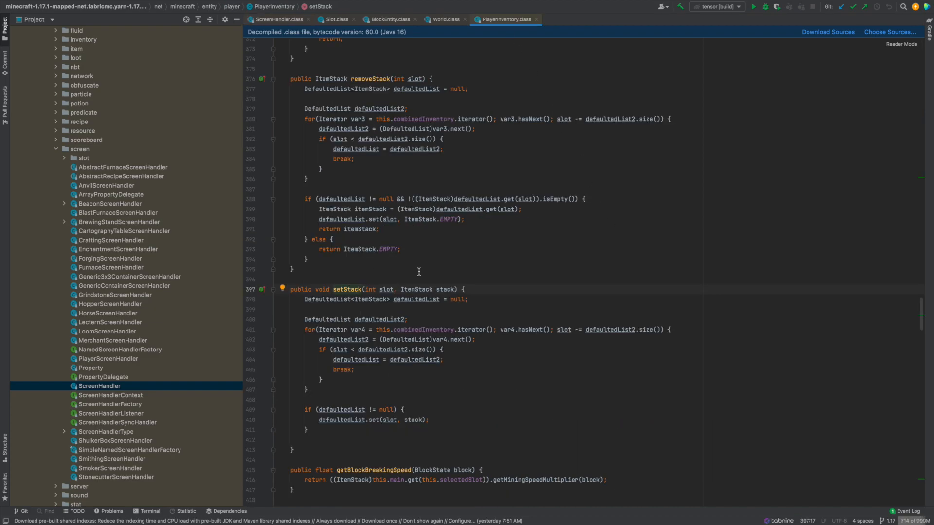
pyautogui.moveTo(543, 362)
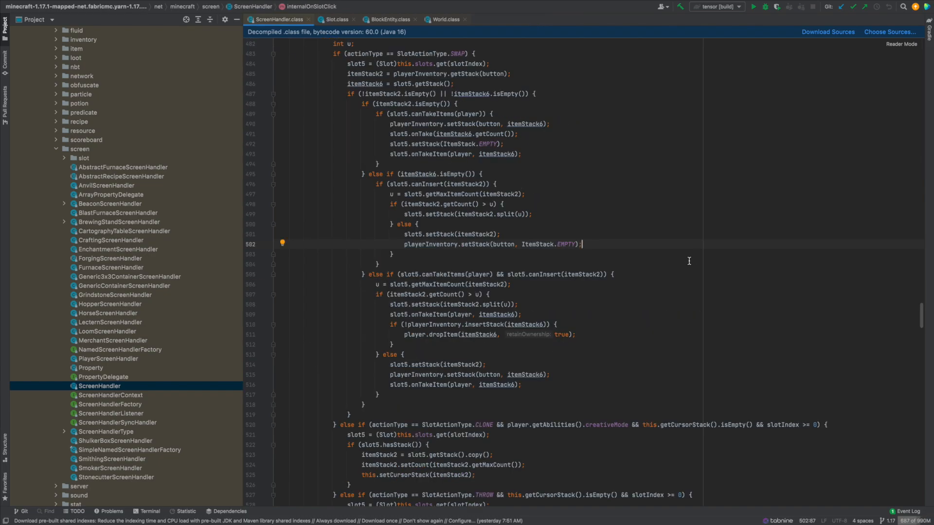
pyautogui.moveTo(727, 255)
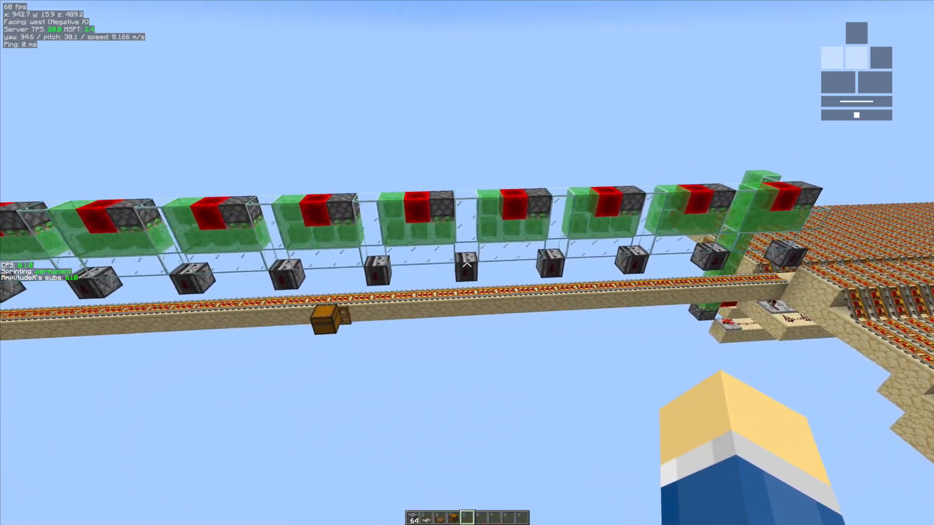
pyautogui.moveTo(467, 262)
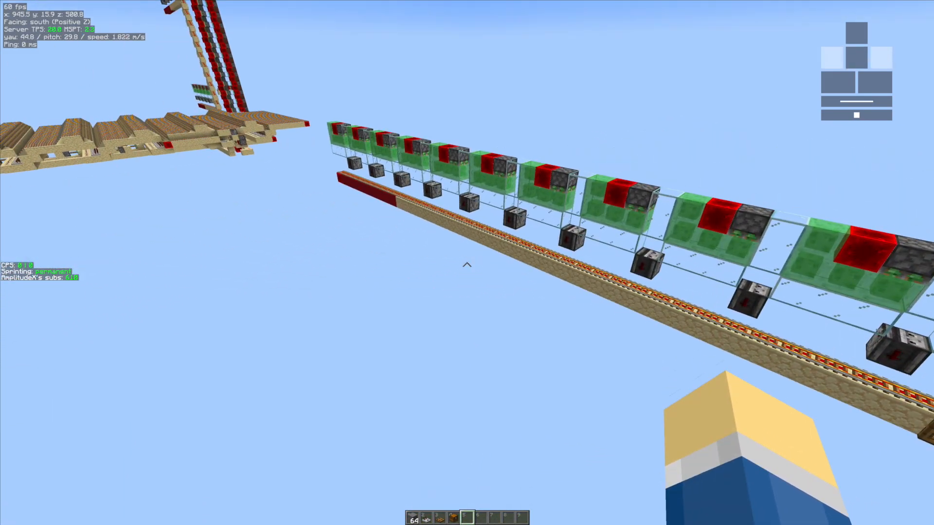
pyautogui.moveTo(467, 262)
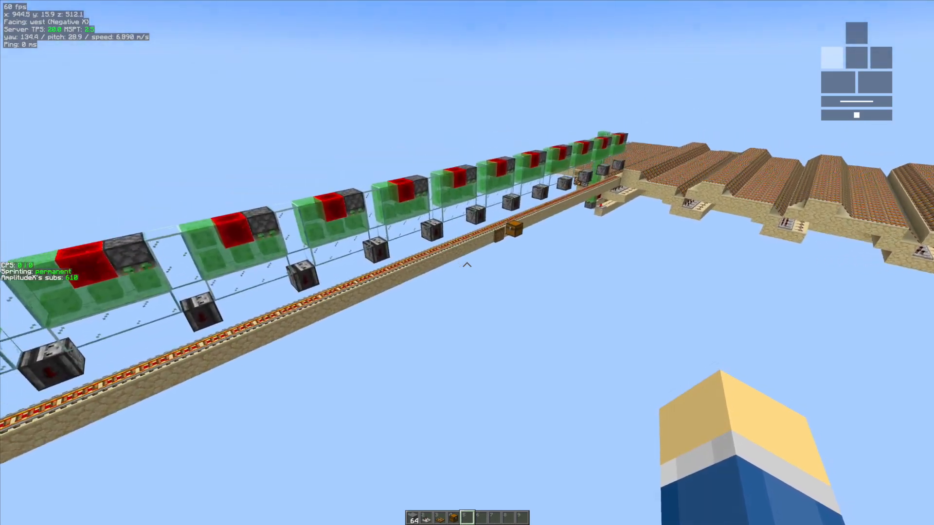
pyautogui.moveTo(467, 262)
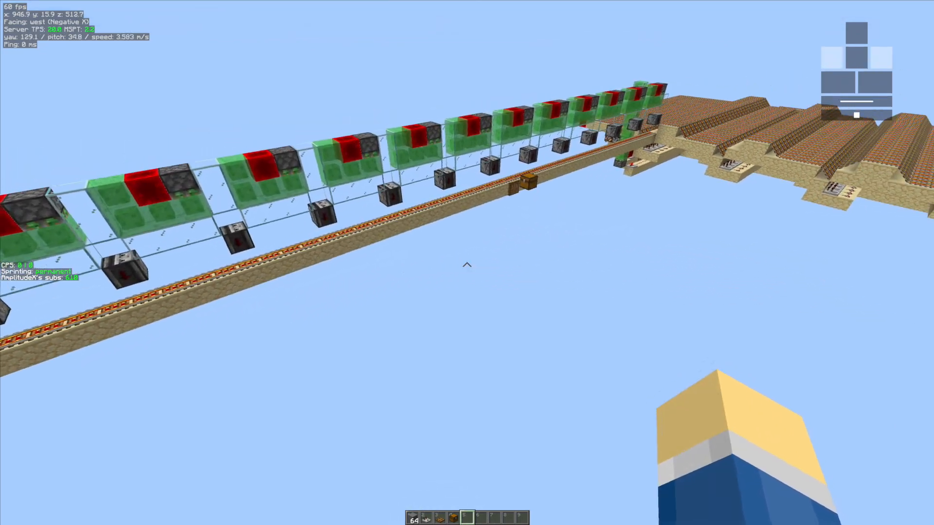
pyautogui.moveTo(467, 265)
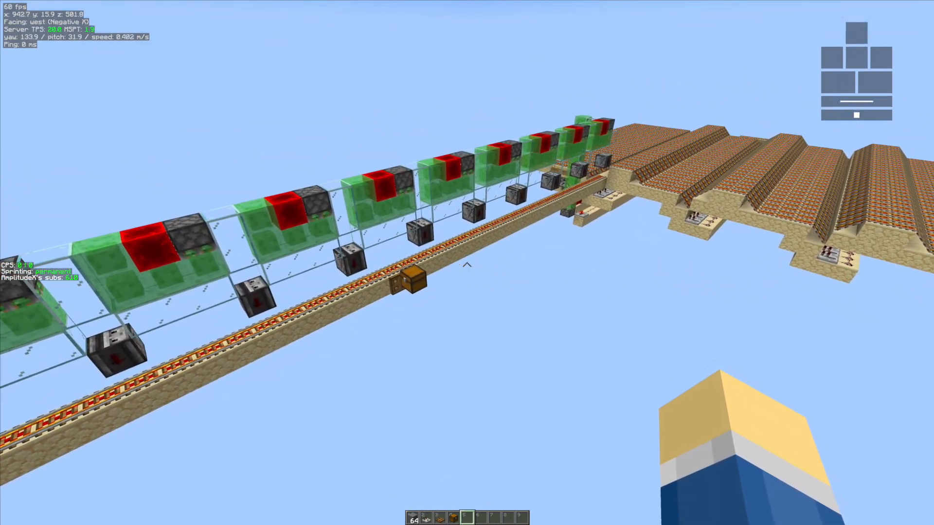
# Fly forward along the dispenser and slime-block row until the chest on the rail is in view.
pyautogui.press('w')
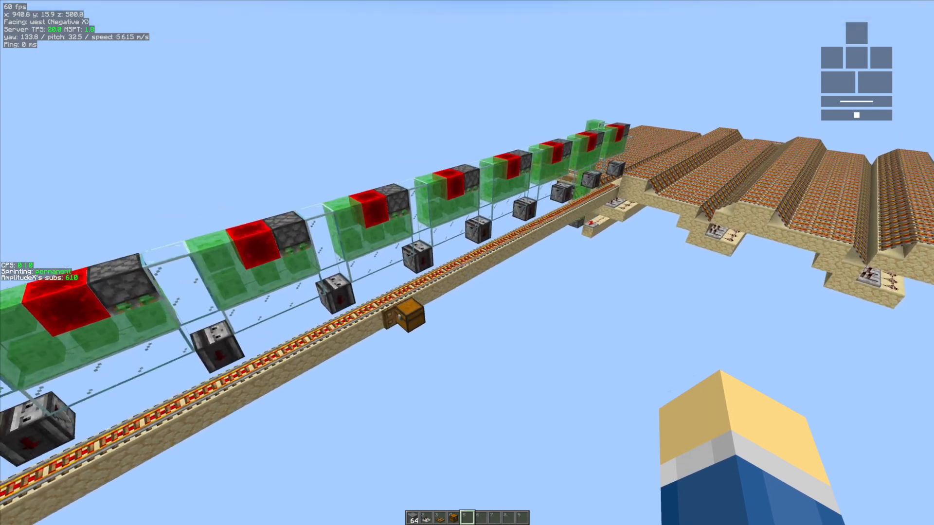
pyautogui.moveTo(466, 263)
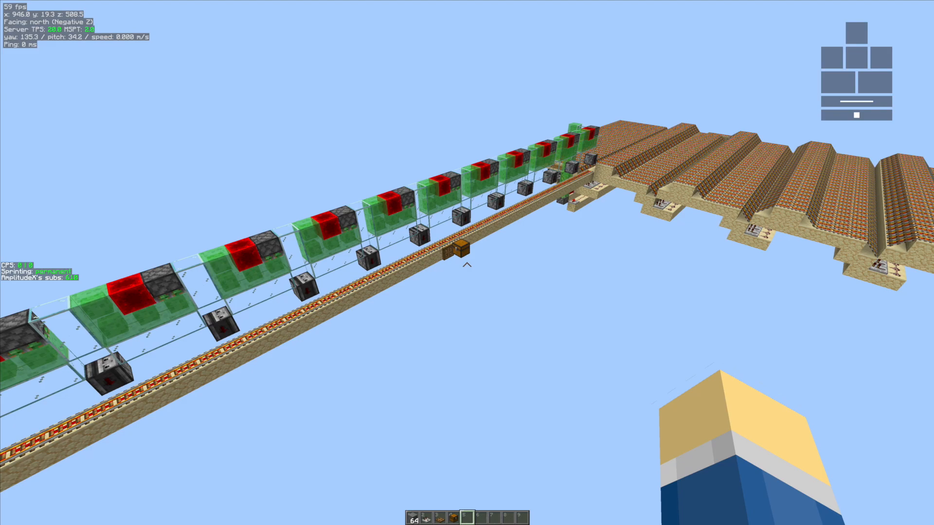
pyautogui.press('w')
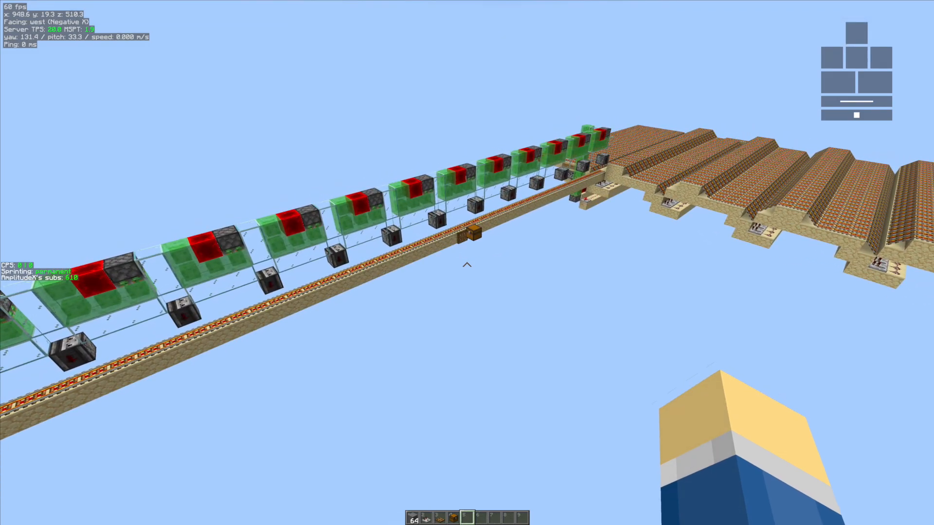
pyautogui.press('w')
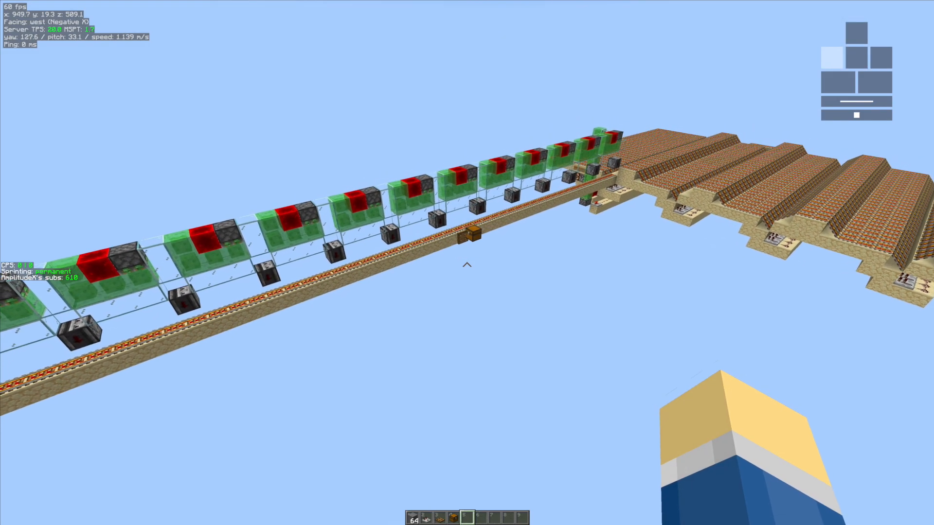
pyautogui.press('w')
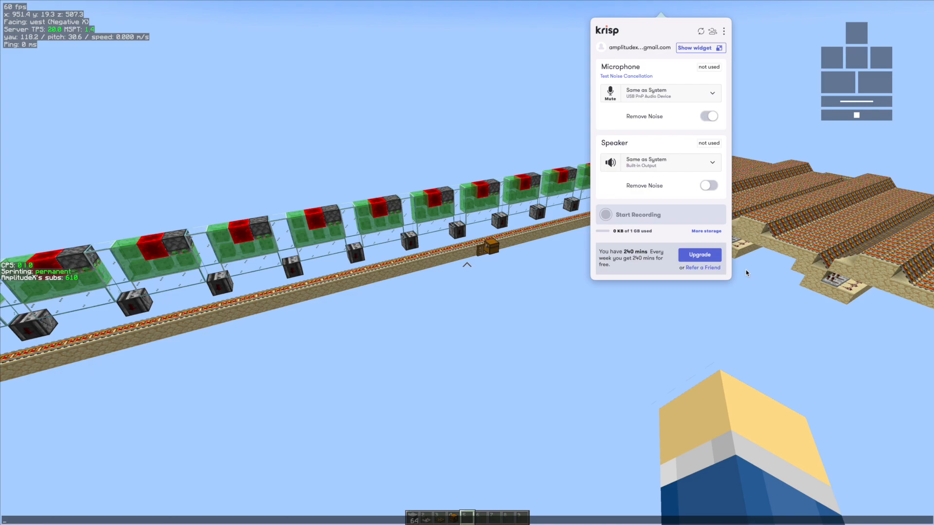
pyautogui.moveTo(736, 231)
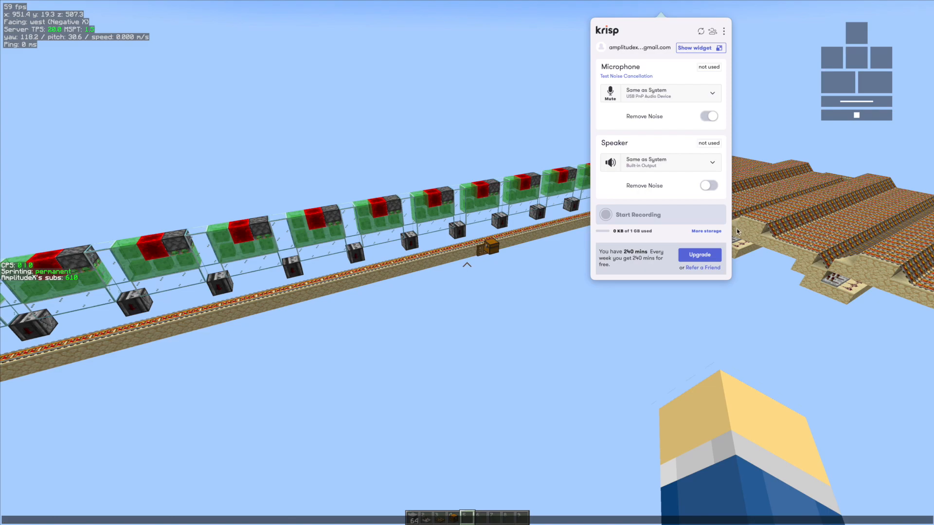
pyautogui.moveTo(699, 254)
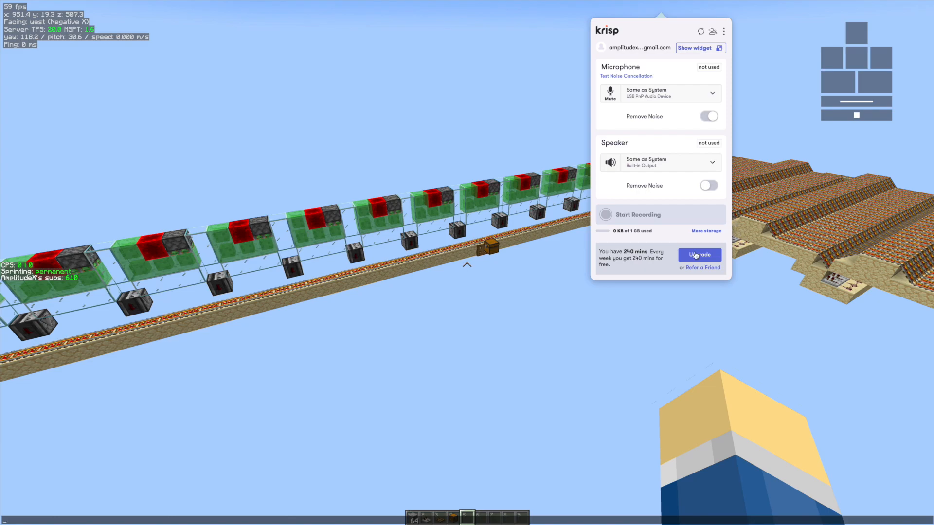
pyautogui.moveTo(788, 269)
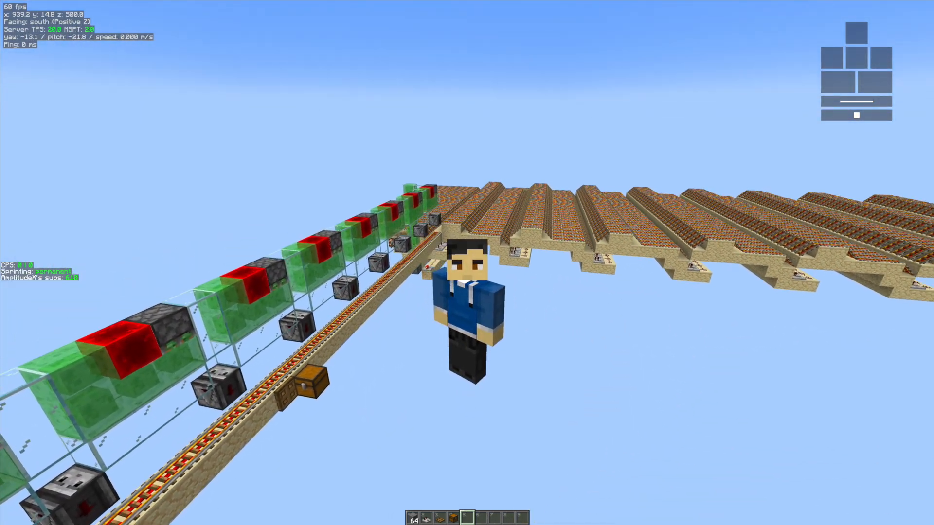
pyautogui.moveTo(467, 263)
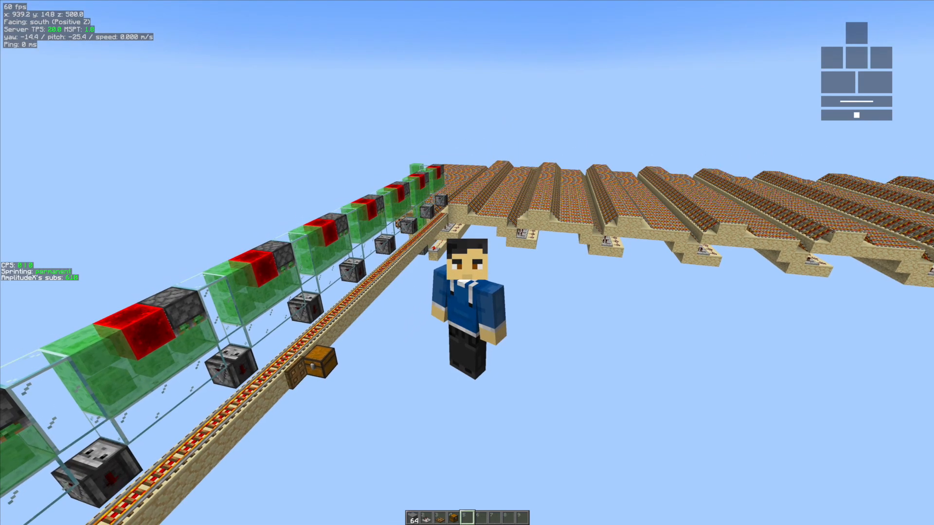